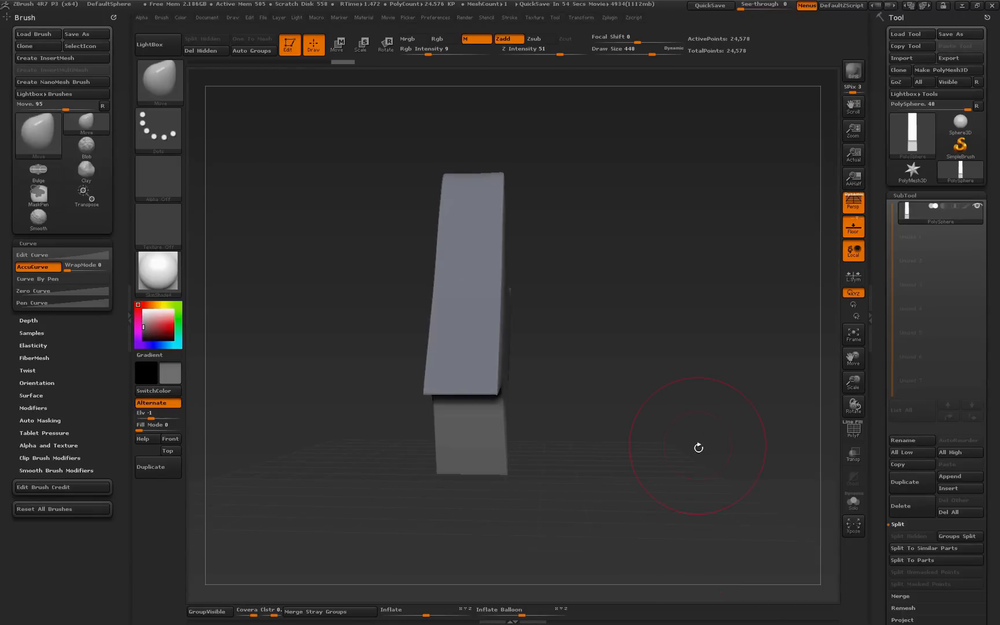
- Orbit the view around the curved, hard-edged blade to inspect it
{"action": "left_click_drag", "start_coordinate": [699, 446], "coordinate": [725, 446]}
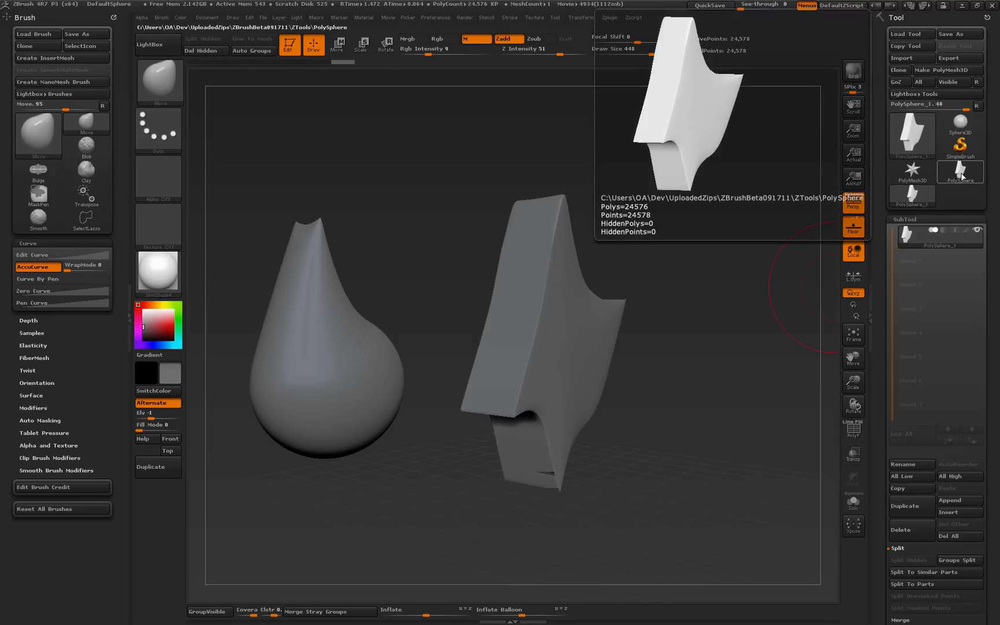
- Switch to the PolySphere tool, draw the blade, and draw a new sphere beside it
{"action": "left_click", "coordinate": [959, 171]}
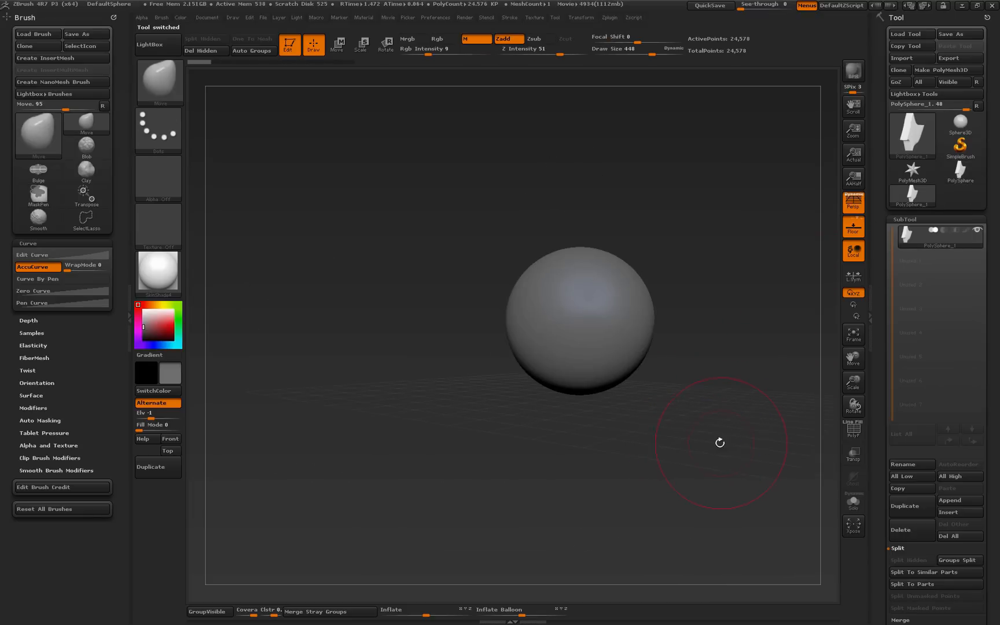
{"action": "left_click_drag", "start_coordinate": [720, 443], "coordinate": [621, 420]}
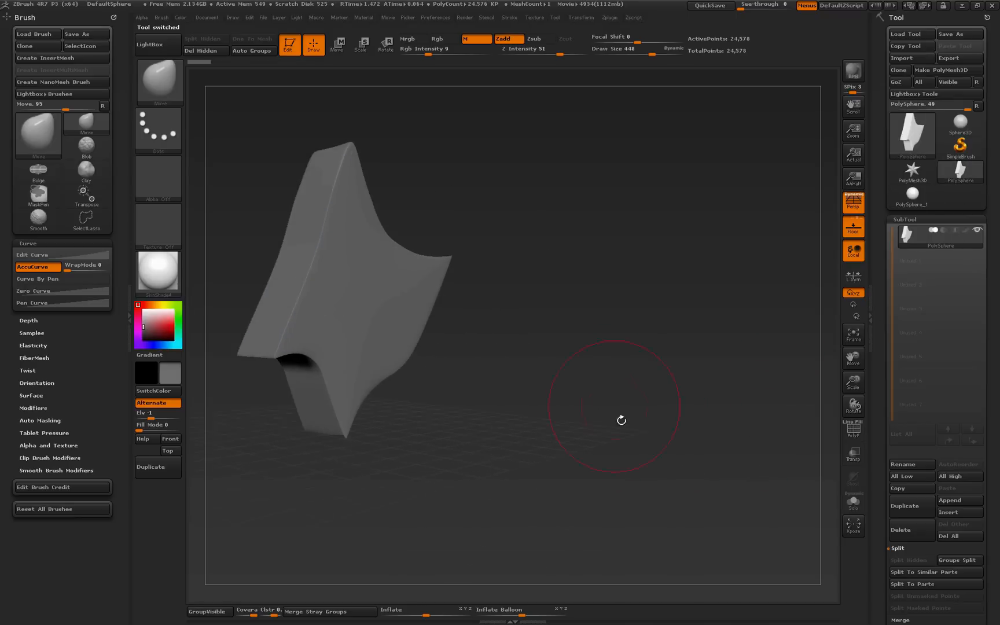
{"action": "left_click_drag", "start_coordinate": [619, 420], "coordinate": [725, 456]}
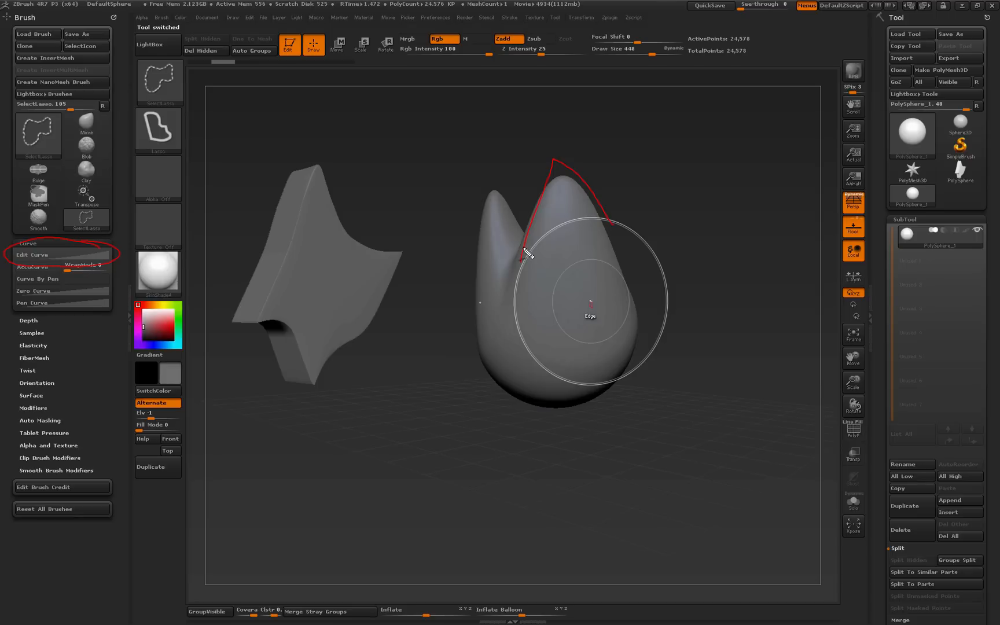
- Drag two sharp peaks up from the sphere's top with the Move brush
{"action": "left_click_drag", "start_coordinate": [526, 252], "coordinate": [600, 351]}
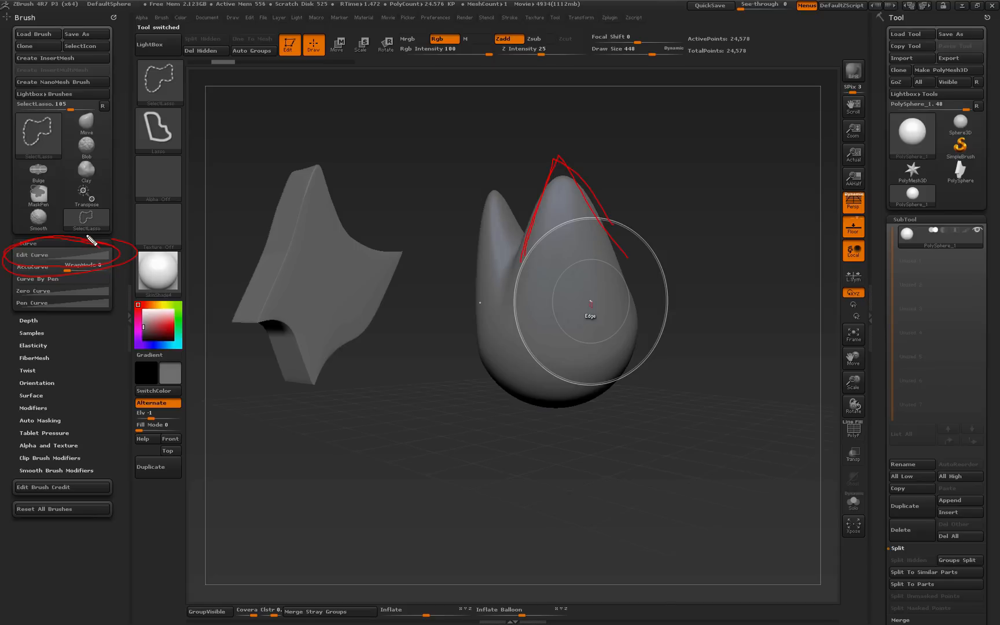
{"action": "mouse_move", "coordinate": [615, 153]}
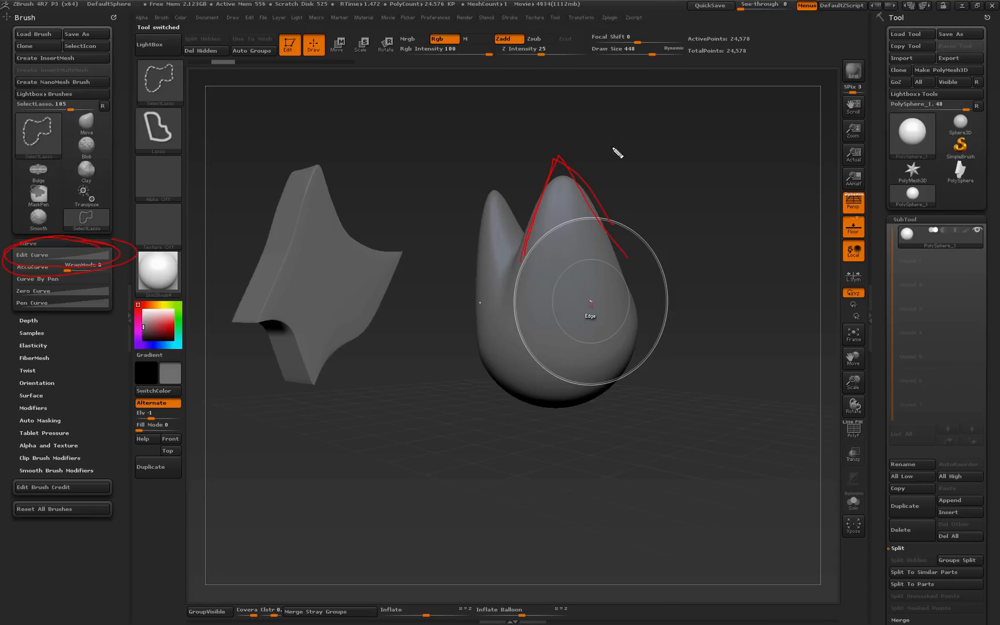
{"action": "left_click_drag", "start_coordinate": [613, 150], "coordinate": [737, 124]}
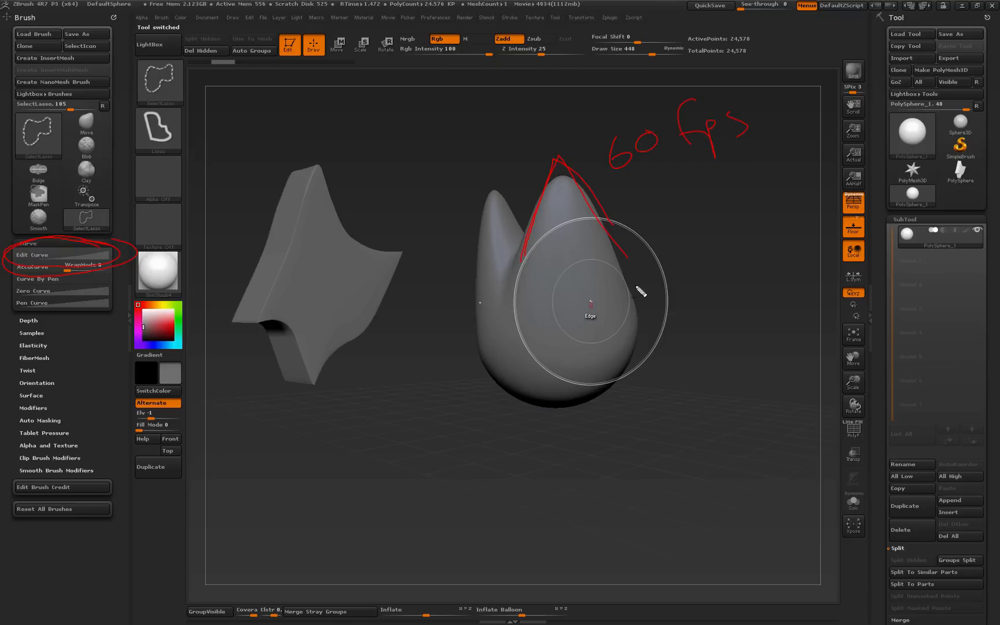
{"action": "mouse_move", "coordinate": [538, 231]}
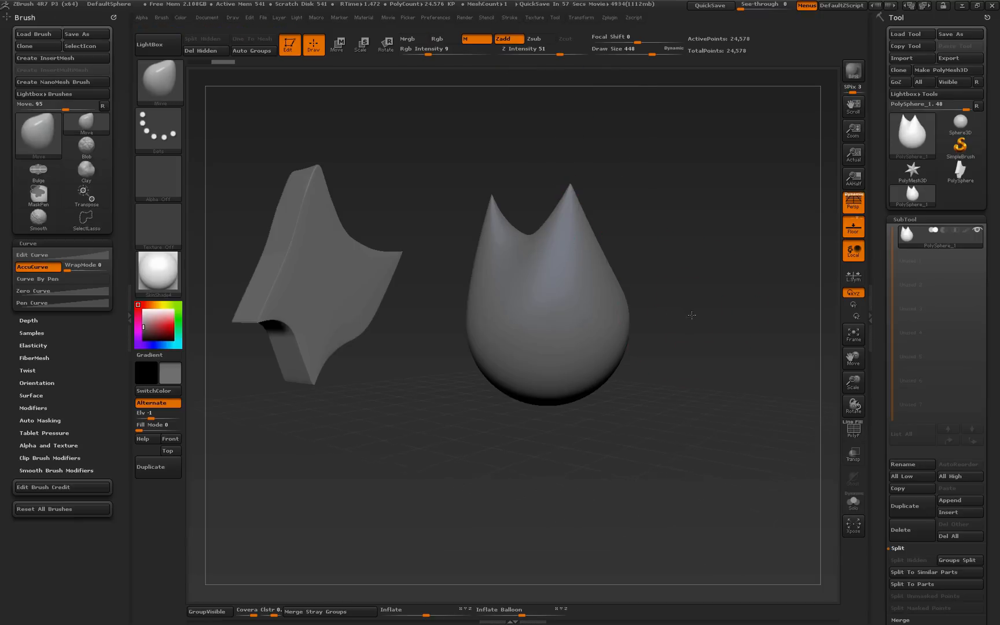
- Orbit the peaked shape to a side view
{"action": "left_click_drag", "start_coordinate": [691, 315], "coordinate": [695, 345]}
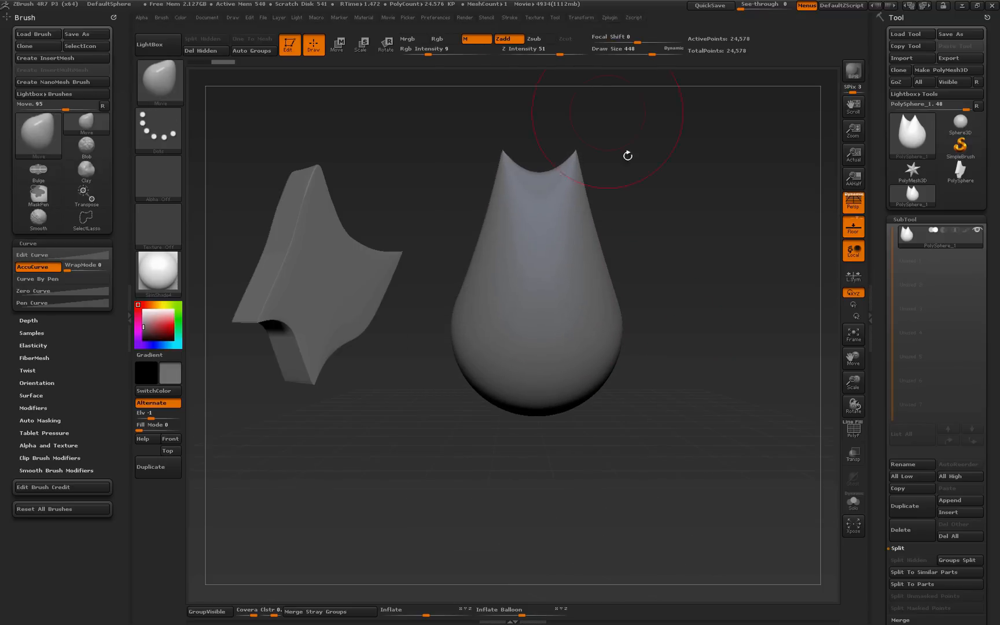
{"action": "mouse_move", "coordinate": [485, 400]}
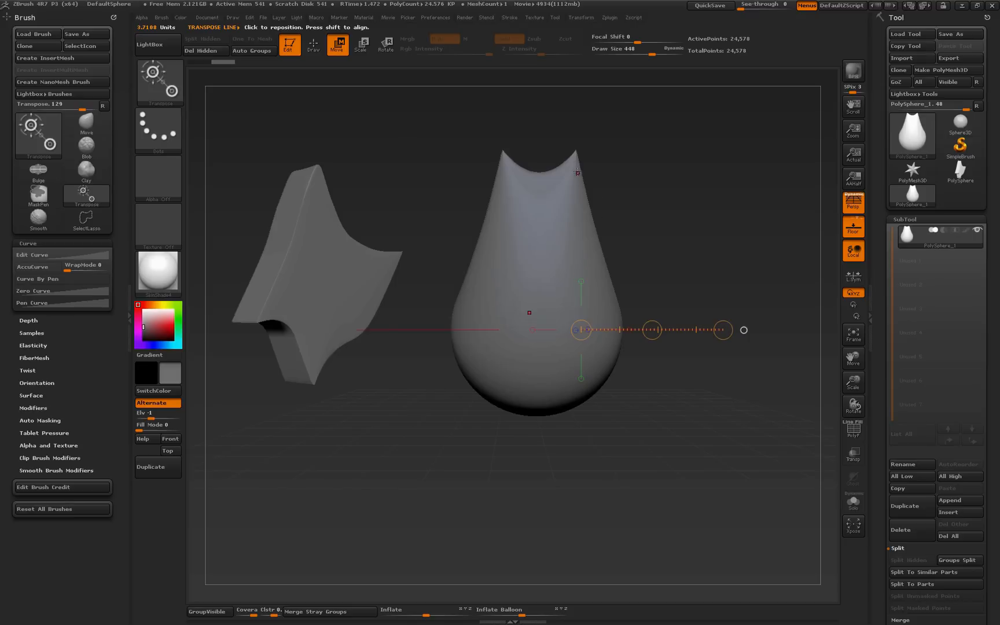
- Scale the shape flat into a thin disc, then orbit to view it at an angle
{"action": "left_click_drag", "start_coordinate": [581, 329], "coordinate": [550, 257]}
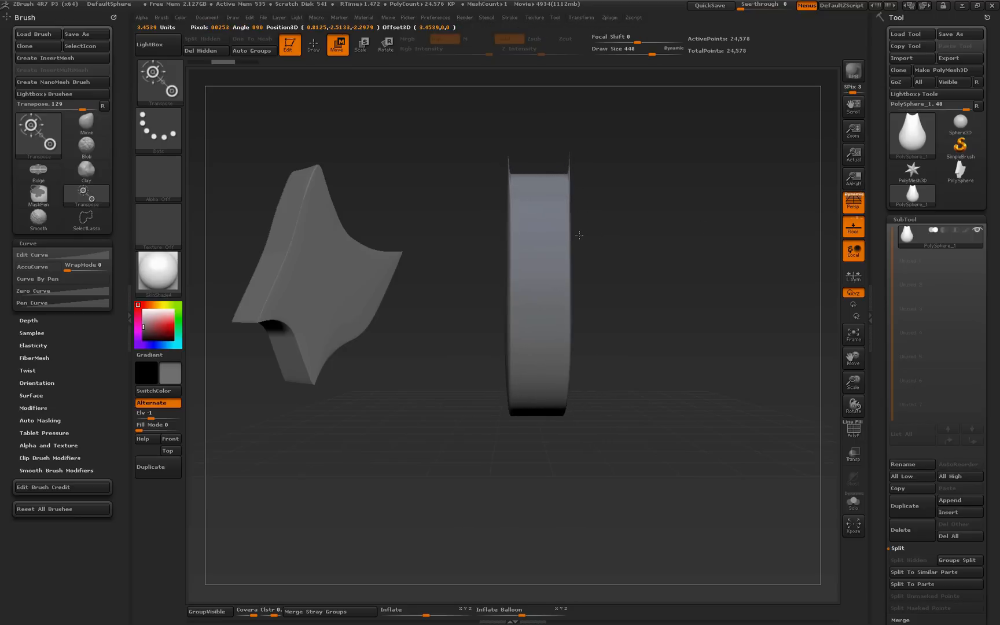
{"action": "left_click_drag", "start_coordinate": [571, 232], "coordinate": [688, 213]}
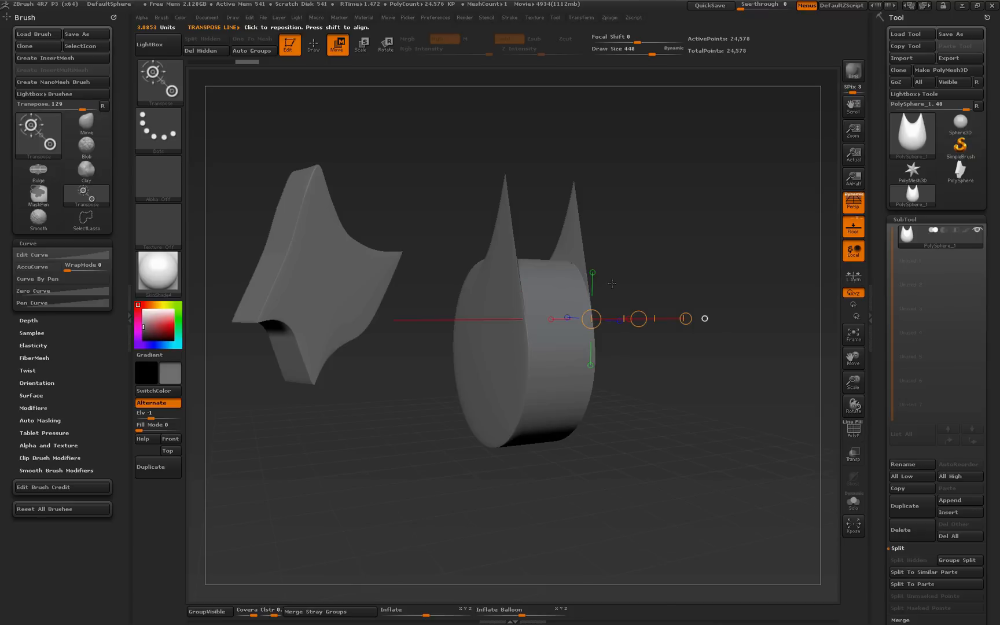
- Leave the transpose line, select part of the mesh, and pull up two pointed peaks
{"action": "left_click", "coordinate": [313, 45]}
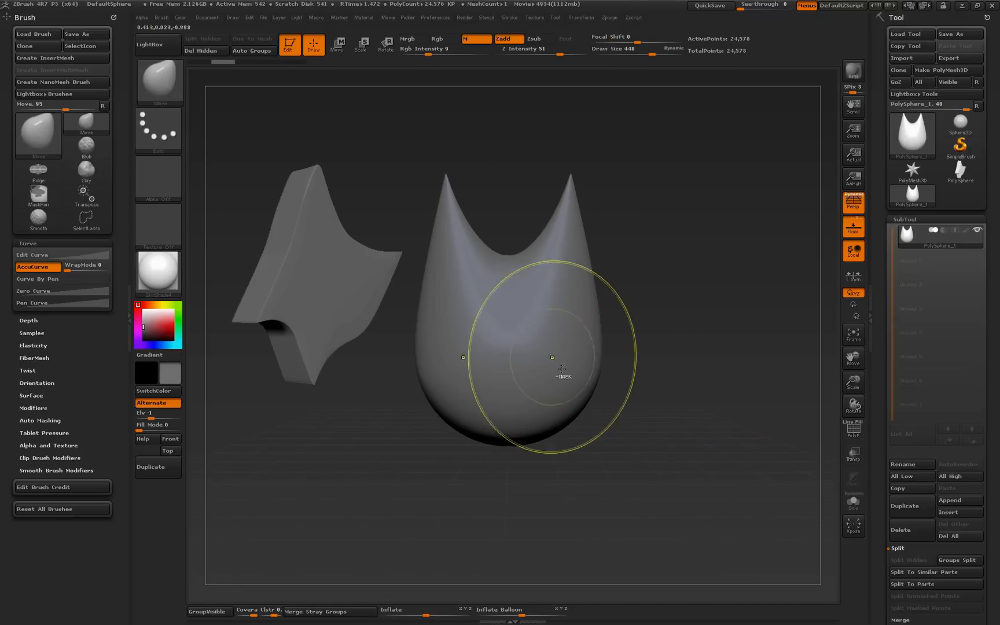
{"action": "left_click", "coordinate": [37, 131]}
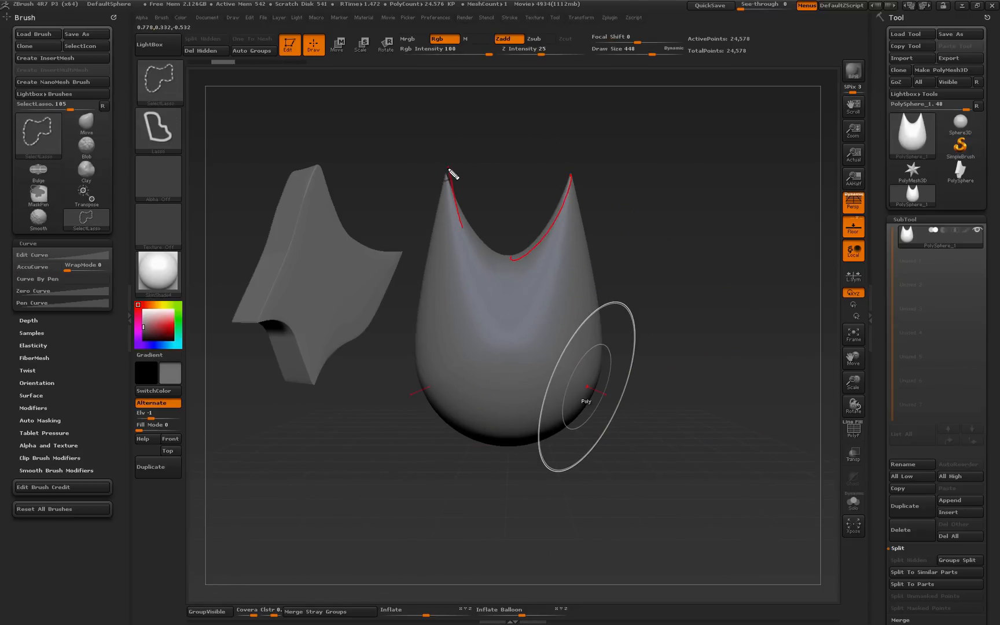
{"action": "left_click_drag", "start_coordinate": [446, 175], "coordinate": [491, 178]}
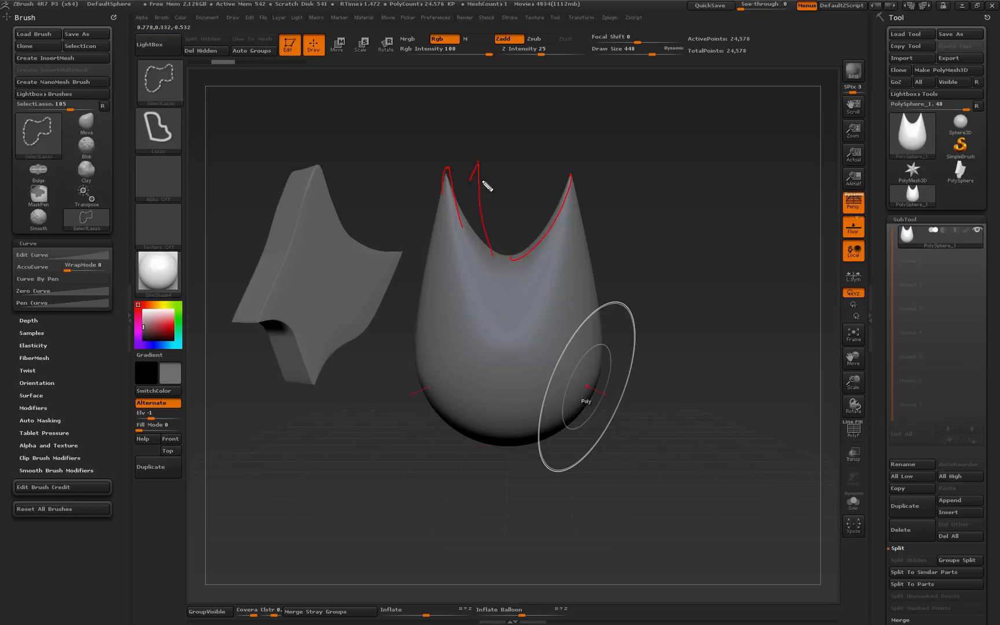
{"action": "left_click_drag", "start_coordinate": [529, 258], "coordinate": [543, 163]}
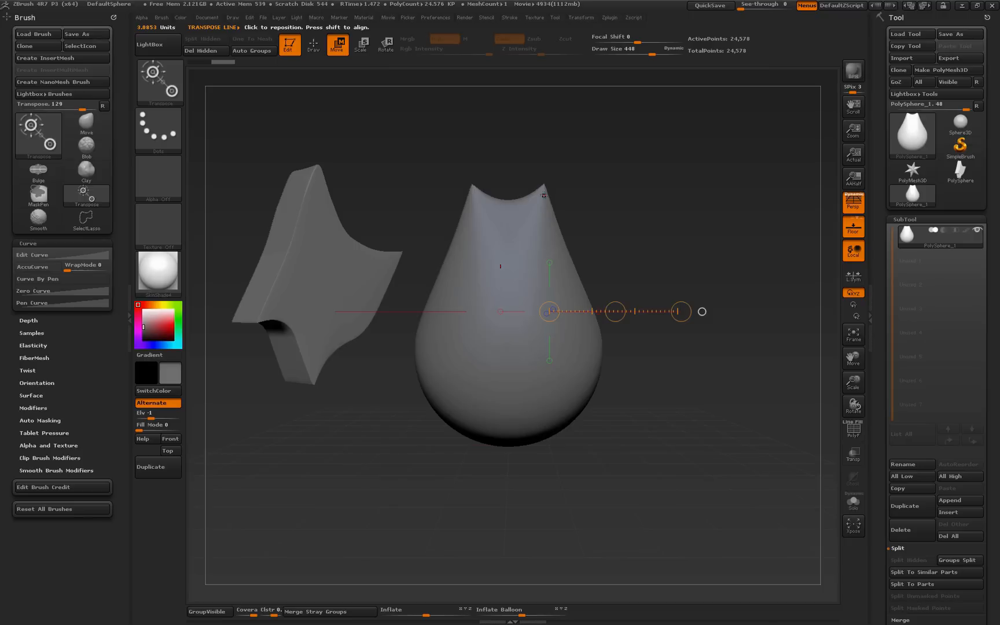
- Drag the Transpose Scale end circle to squash the teardrop into a thin slab
{"action": "left_click_drag", "start_coordinate": [549, 312], "coordinate": [545, 195]}
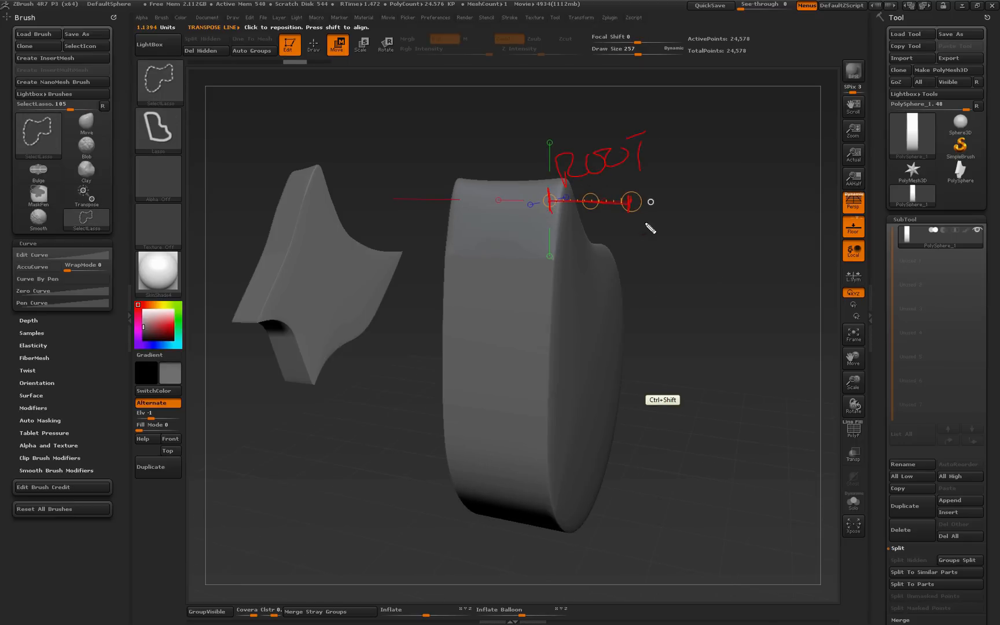
- Orbit to look along the slab and lay the clipping action line across its base
{"action": "left_click_drag", "start_coordinate": [621, 249], "coordinate": [673, 306]}
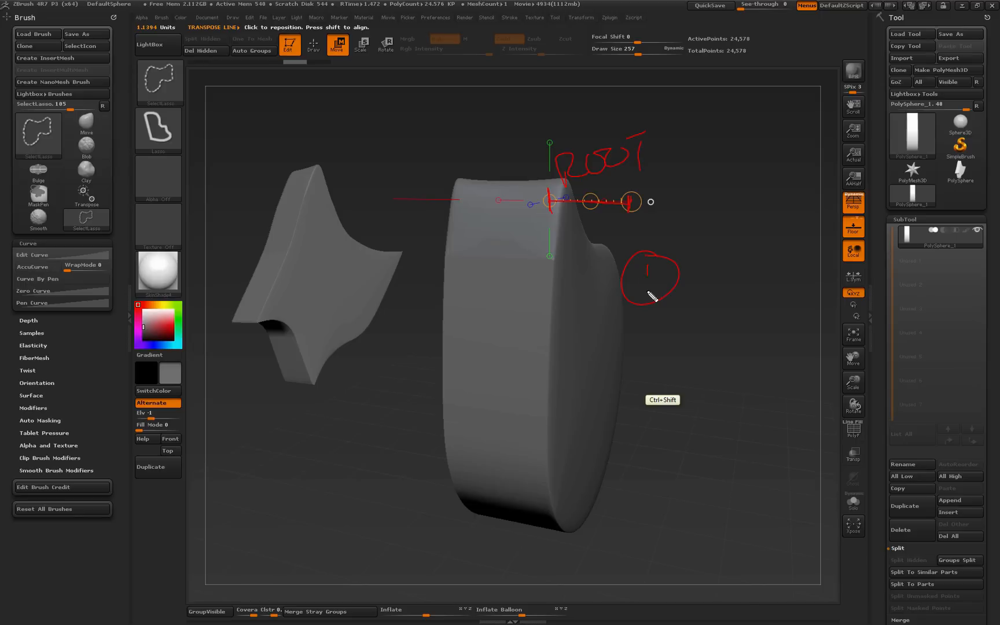
{"action": "left_click_drag", "start_coordinate": [644, 277], "coordinate": [842, 280]}
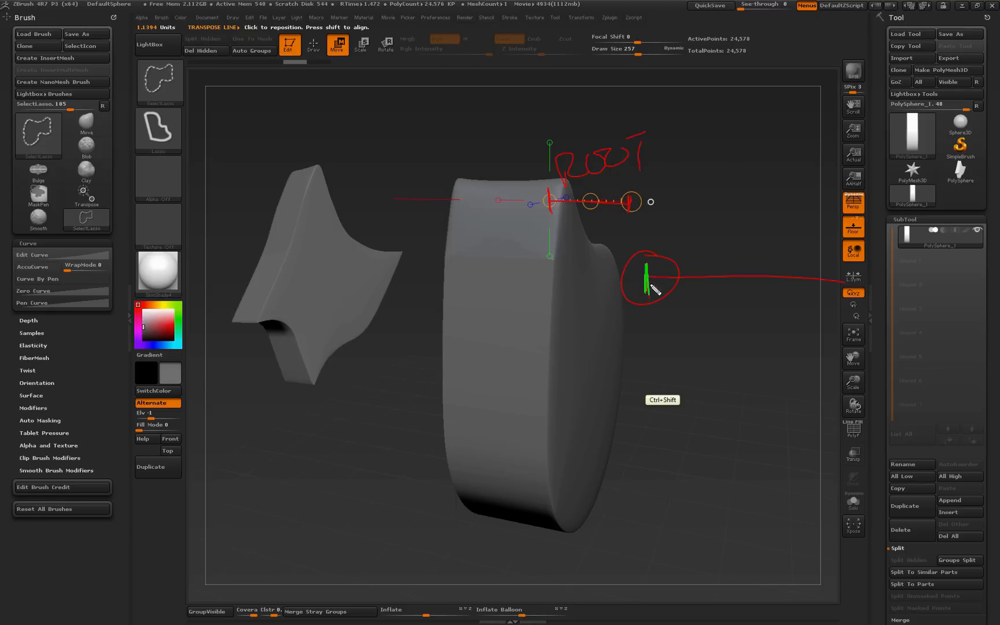
{"action": "left_click_drag", "start_coordinate": [650, 278], "coordinate": [768, 294]}
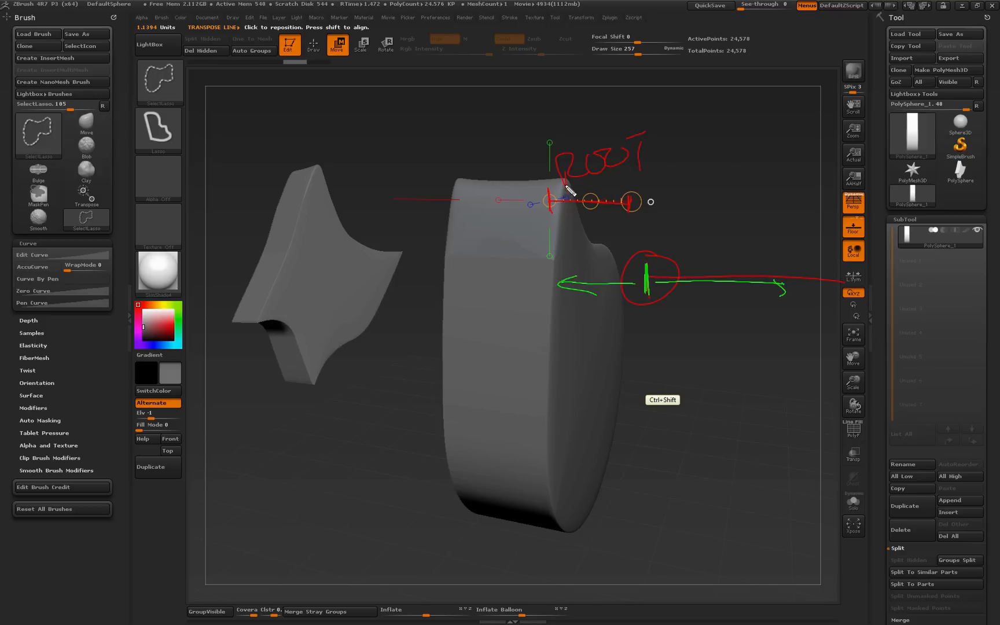
{"action": "left_click_drag", "start_coordinate": [561, 188], "coordinate": [542, 355]}
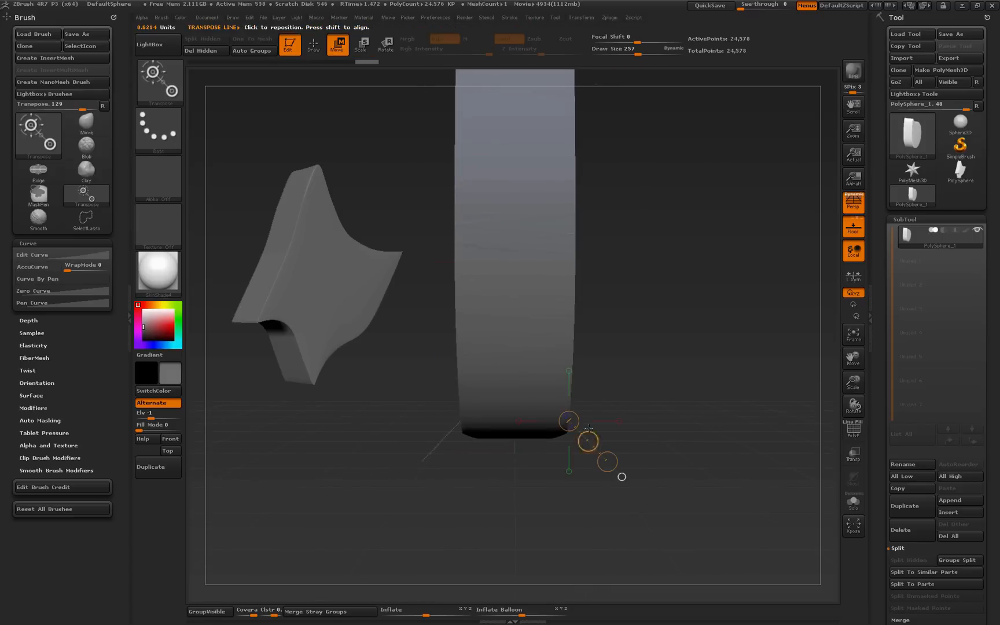
- Clip the slab's bottom flat using the Ctrl+Shift-dragged Transpose middle circle
{"action": "left_click_drag", "start_coordinate": [568, 421], "coordinate": [599, 421]}
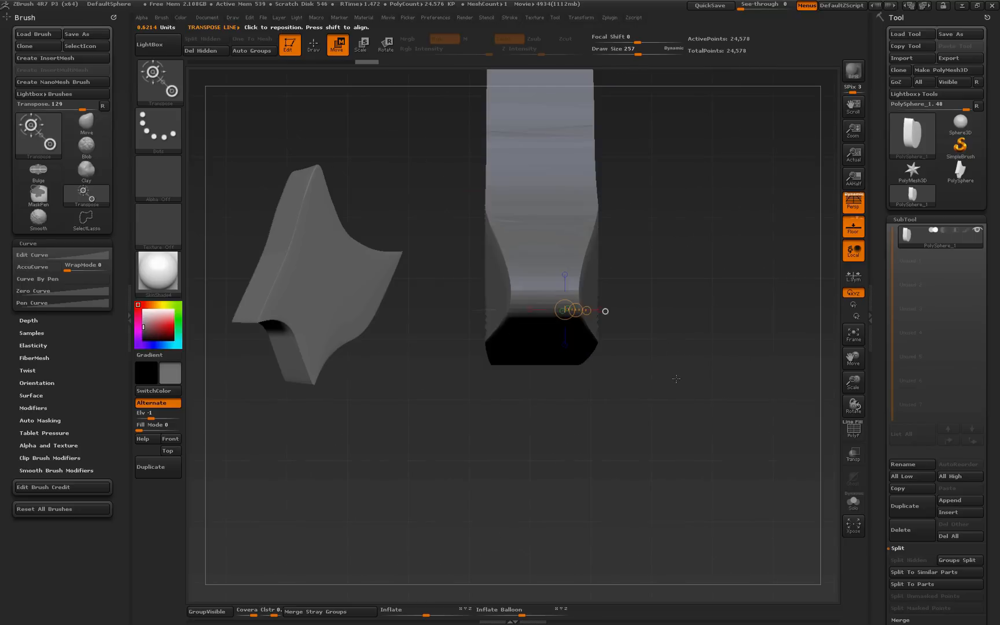
{"action": "left_click_drag", "start_coordinate": [568, 311], "coordinate": [689, 374]}
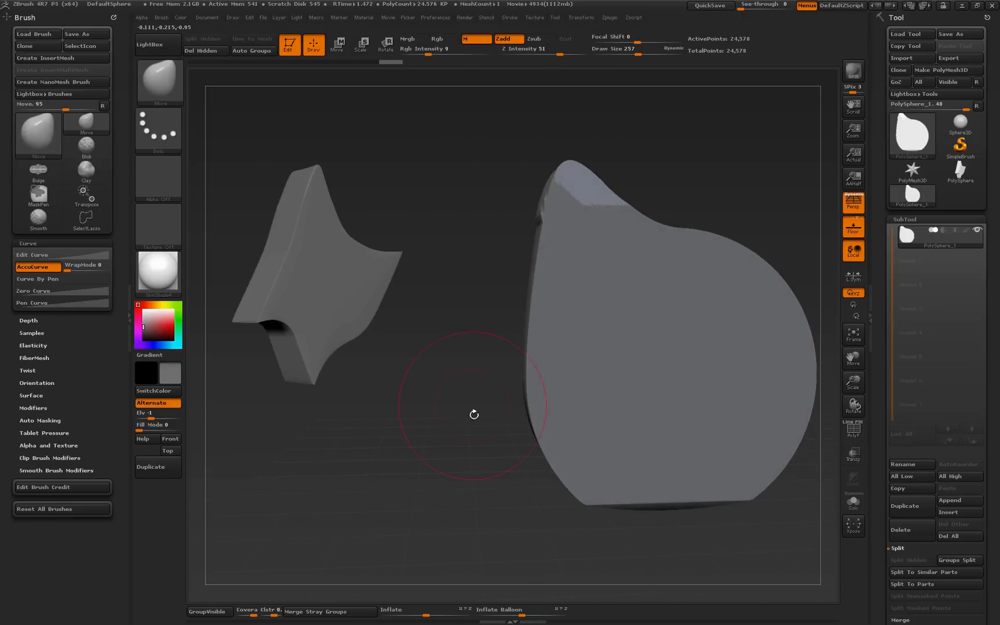
- Drag the blade's edges with the Move brush, raising a second bump and a tall peak
{"action": "left_click_drag", "start_coordinate": [474, 414], "coordinate": [437, 487]}
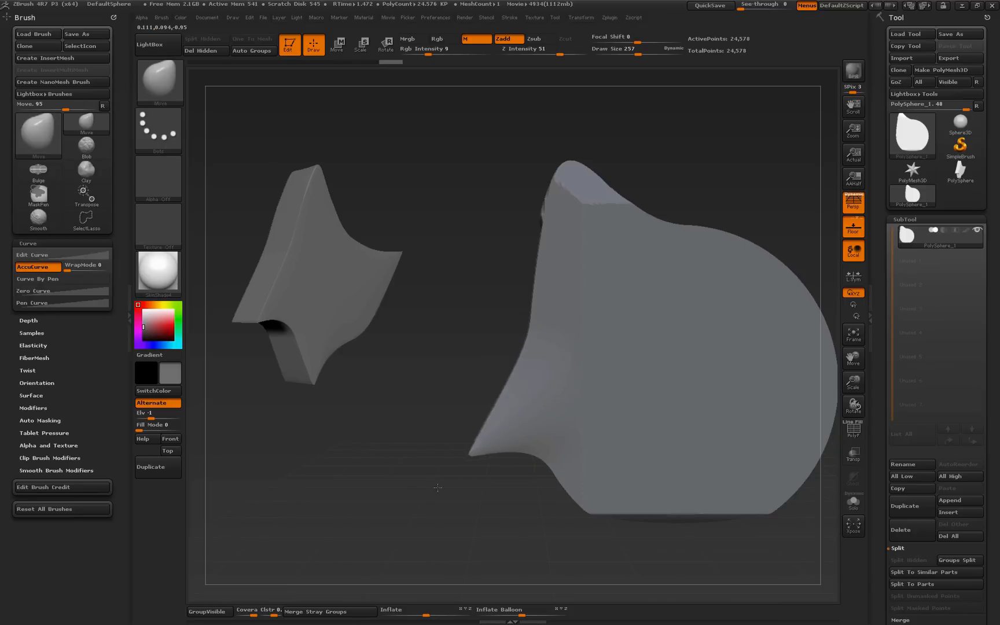
{"action": "left_click_drag", "start_coordinate": [437, 487], "coordinate": [688, 453]}
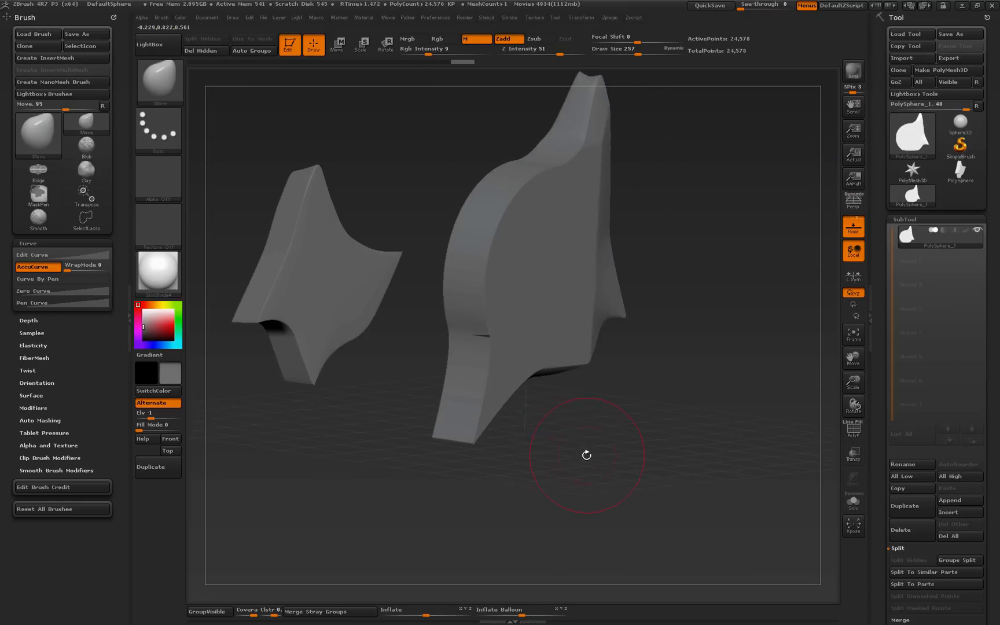
{"action": "left_click_drag", "start_coordinate": [586, 455], "coordinate": [489, 113]}
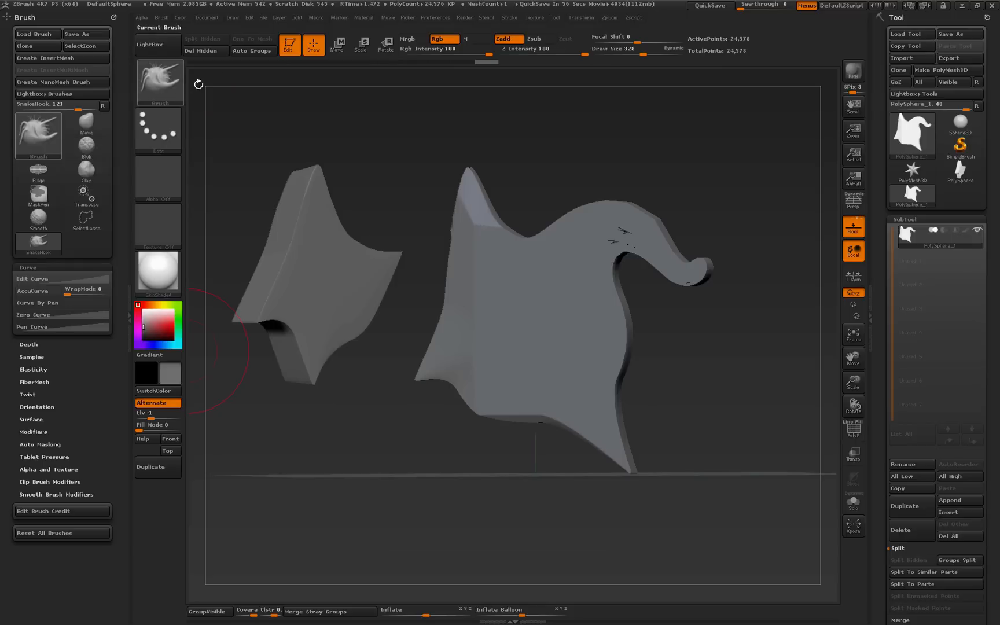
{"action": "mouse_move", "coordinate": [315, 75]}
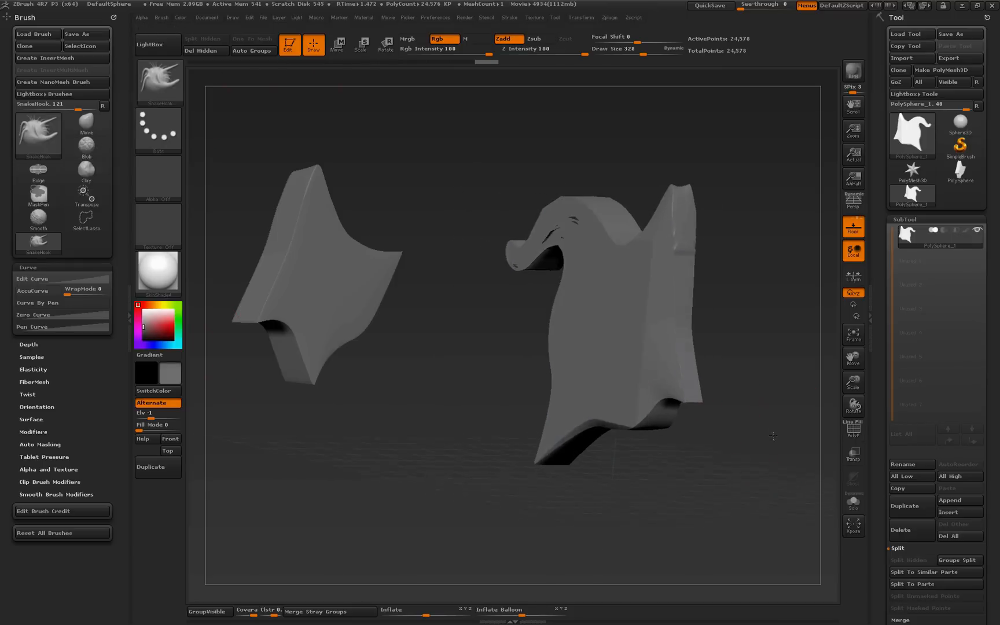
- Orbit the blade to inspect the SnakeHook-curled tip from another side
{"action": "left_click_drag", "start_coordinate": [774, 436], "coordinate": [763, 448]}
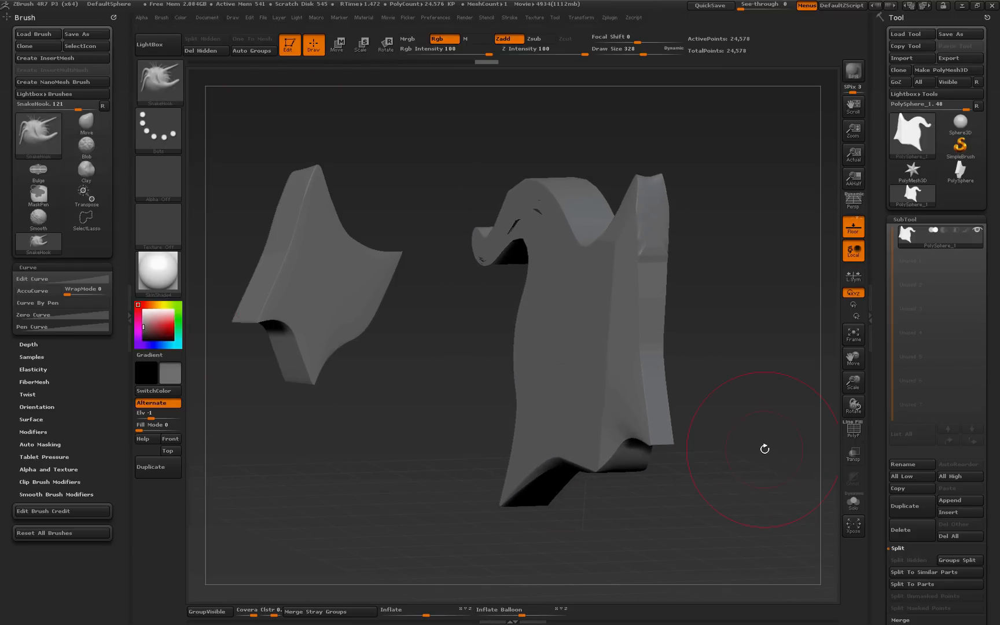